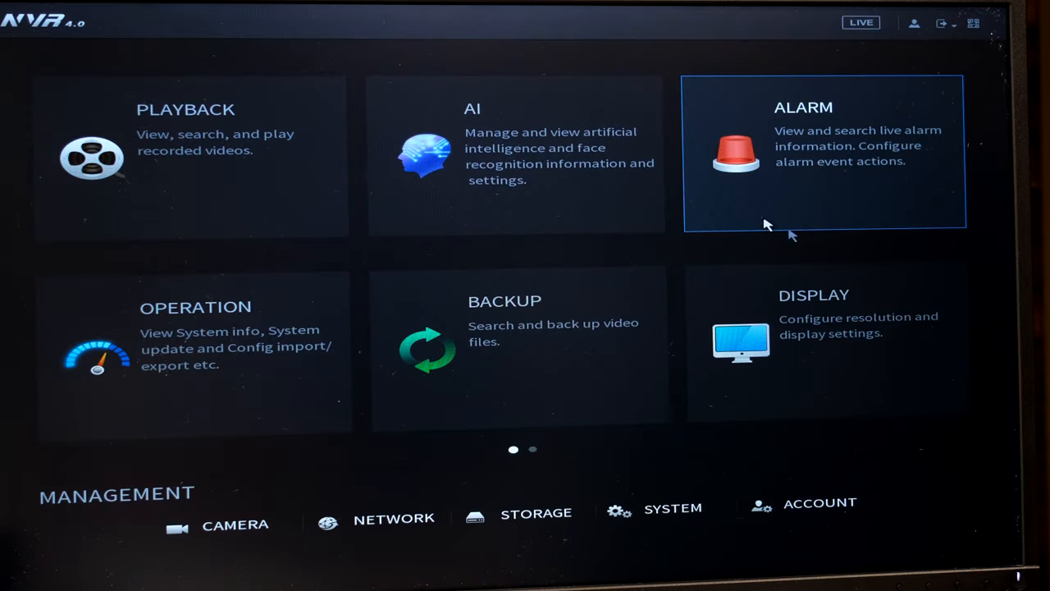
{"action": "mouse_move", "coordinate": [902, 131]}
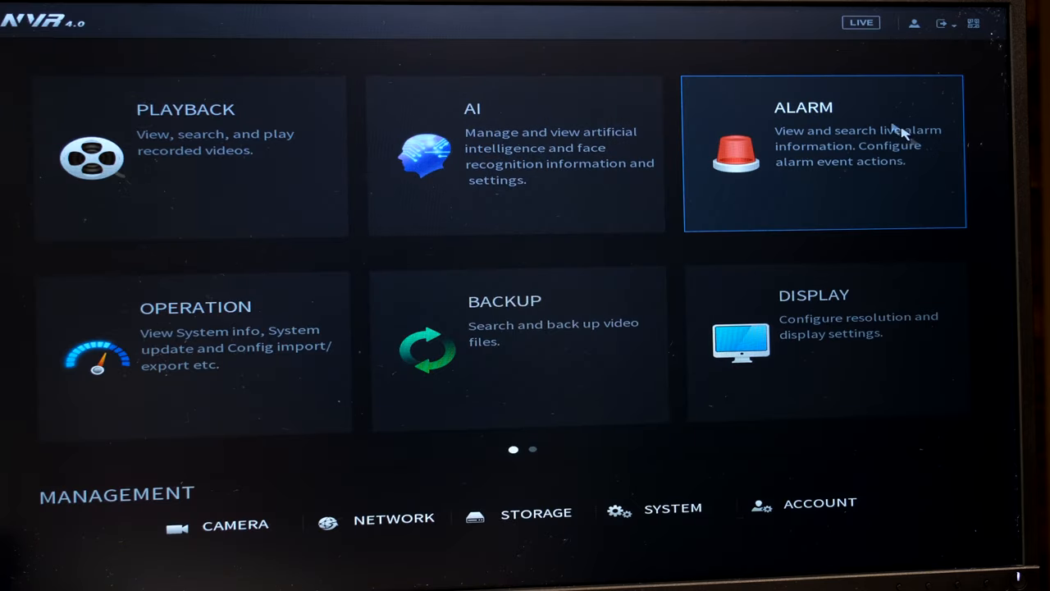
Enter the Alarm section, view the alarm log and current alarm status, then open alarm input settings
{"action": "left_click", "coordinate": [821, 152]}
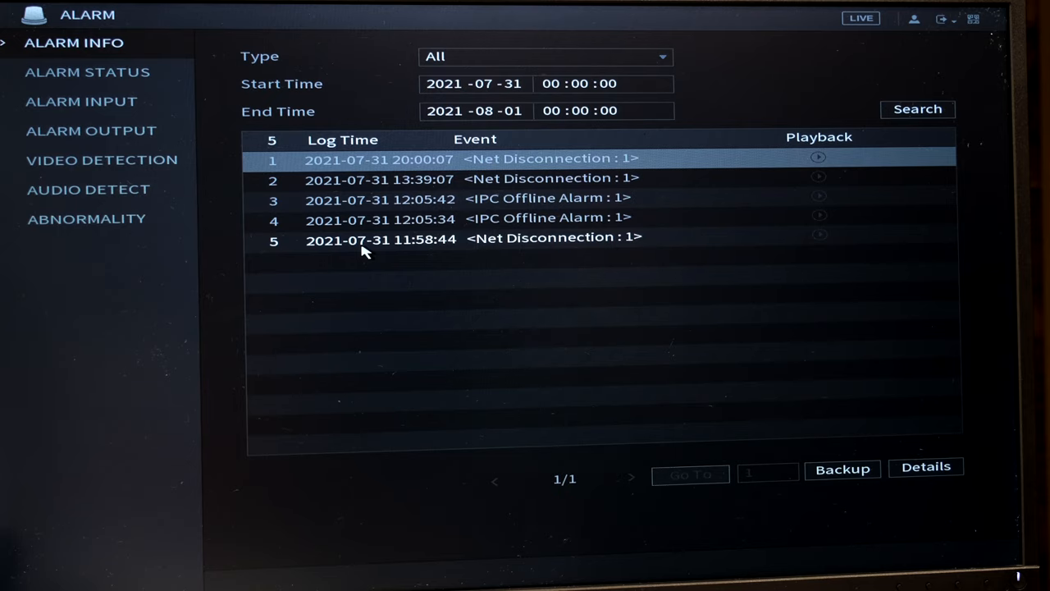
{"action": "left_click", "coordinate": [87, 73]}
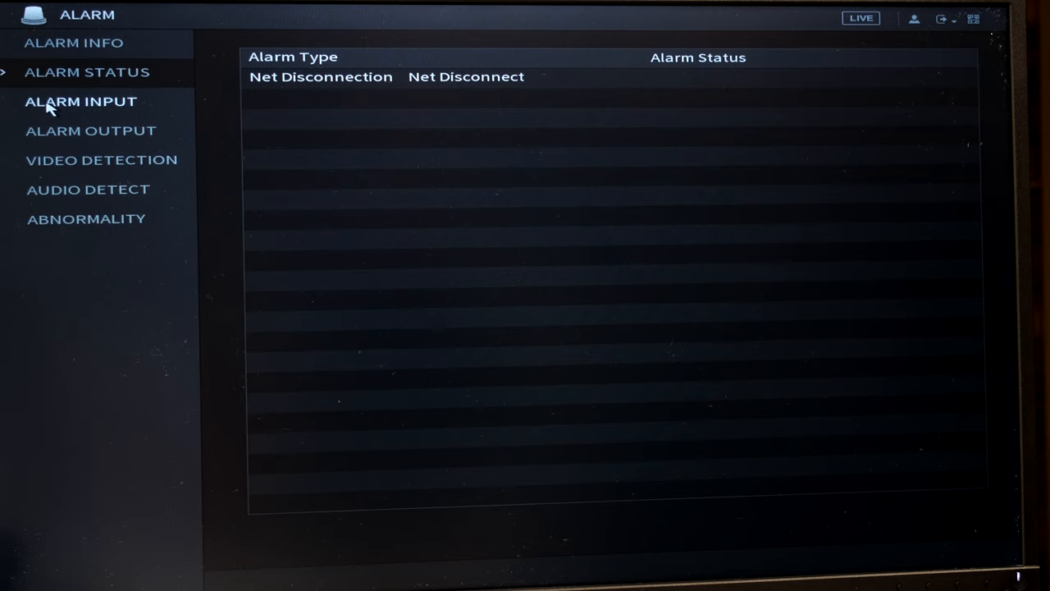
{"action": "left_click", "coordinate": [80, 101]}
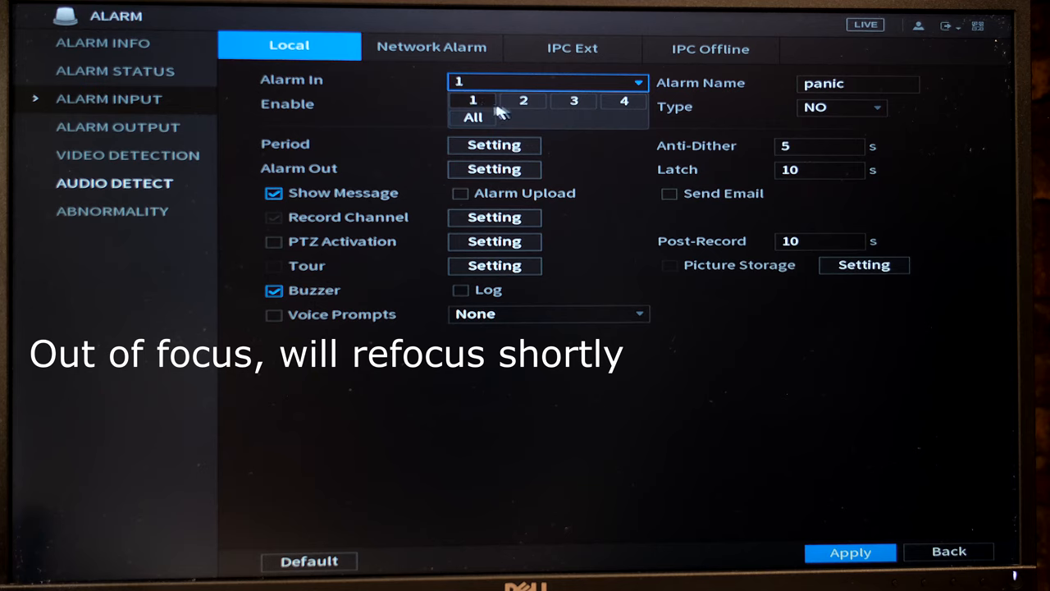
Select alarm input 1 and view its 24/7 weekly arming schedule
{"action": "left_click", "coordinate": [473, 100]}
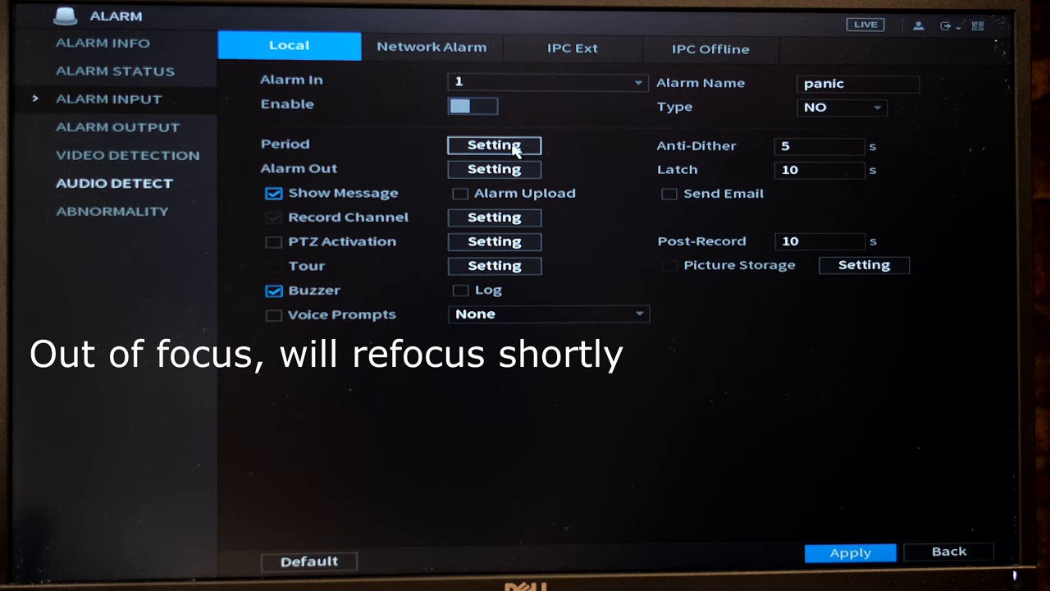
{"action": "left_click", "coordinate": [494, 144]}
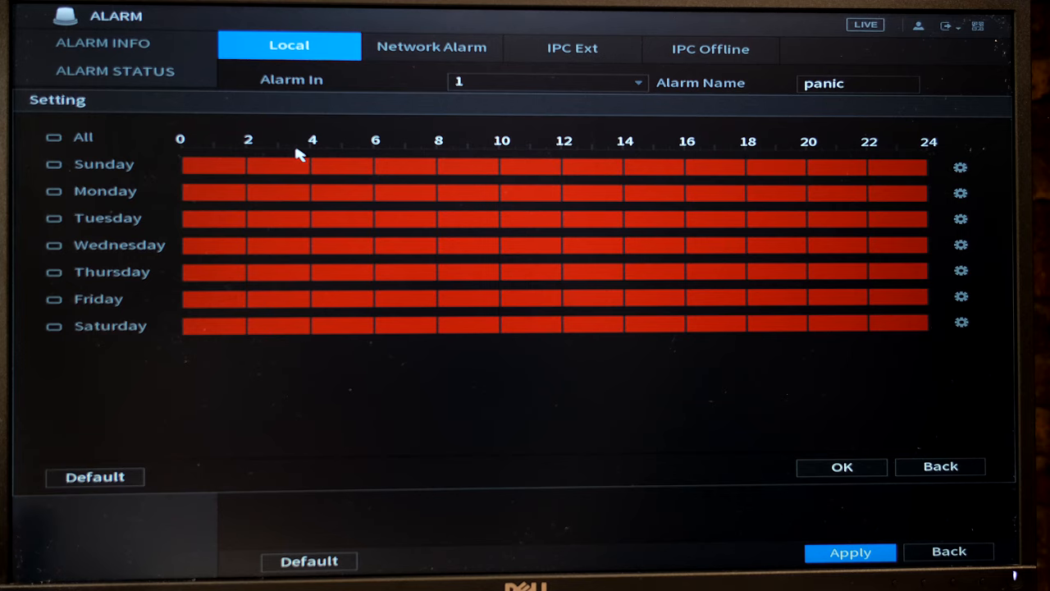
{"action": "mouse_move", "coordinate": [447, 175]}
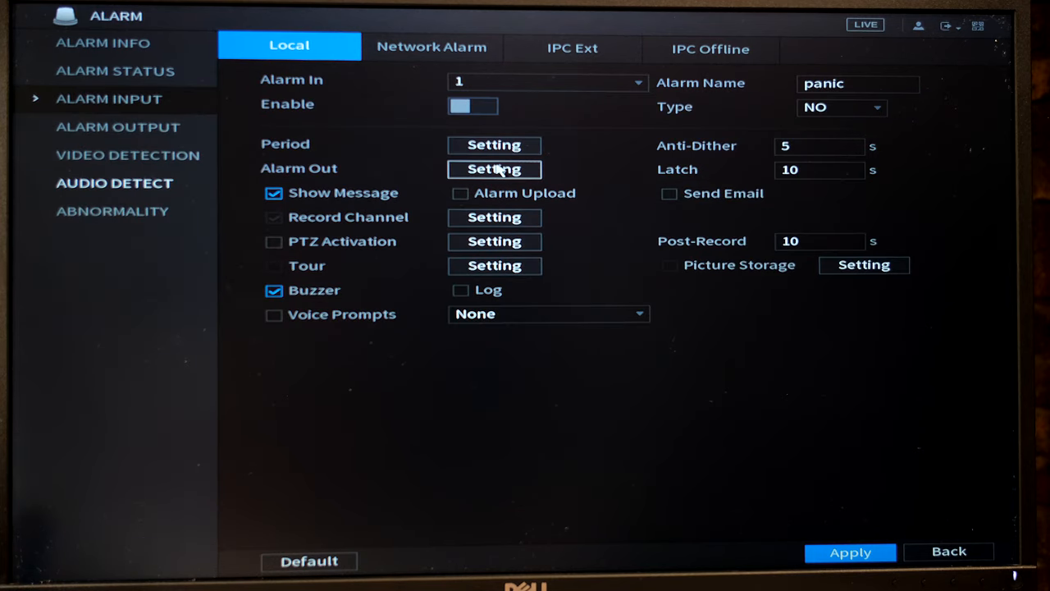
{"action": "mouse_move", "coordinate": [545, 166]}
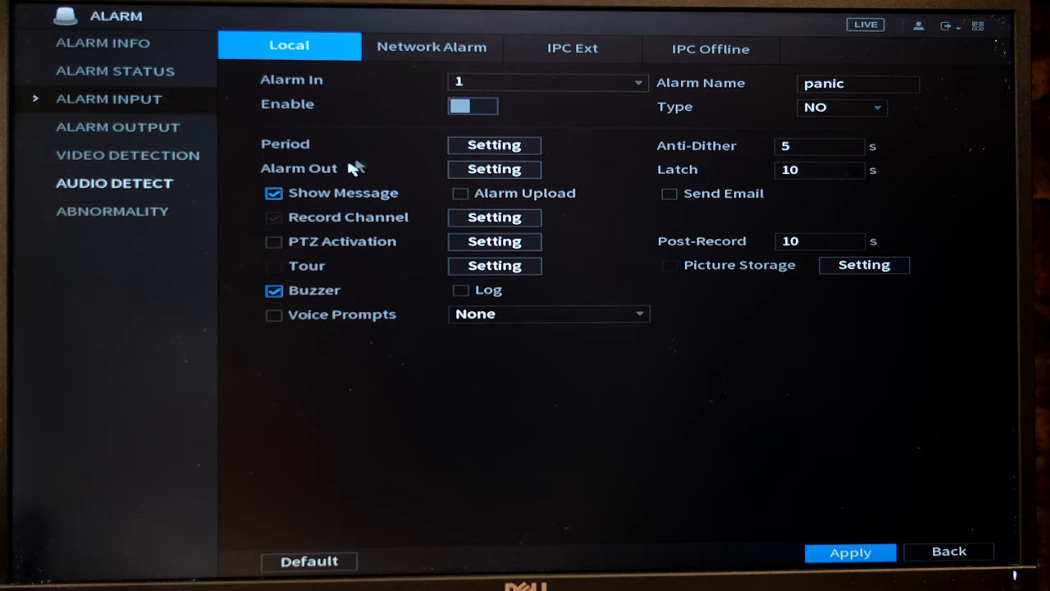
Enable General Alarm routed to Alarm Out 1 for input 1 and confirm
{"action": "left_click", "coordinate": [494, 169]}
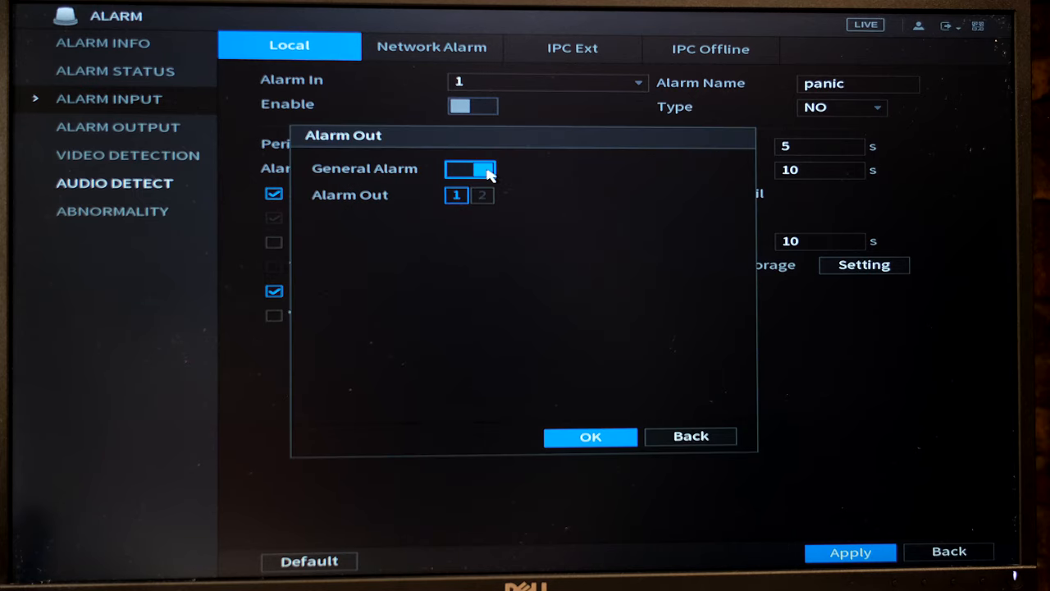
{"action": "left_click", "coordinate": [482, 195]}
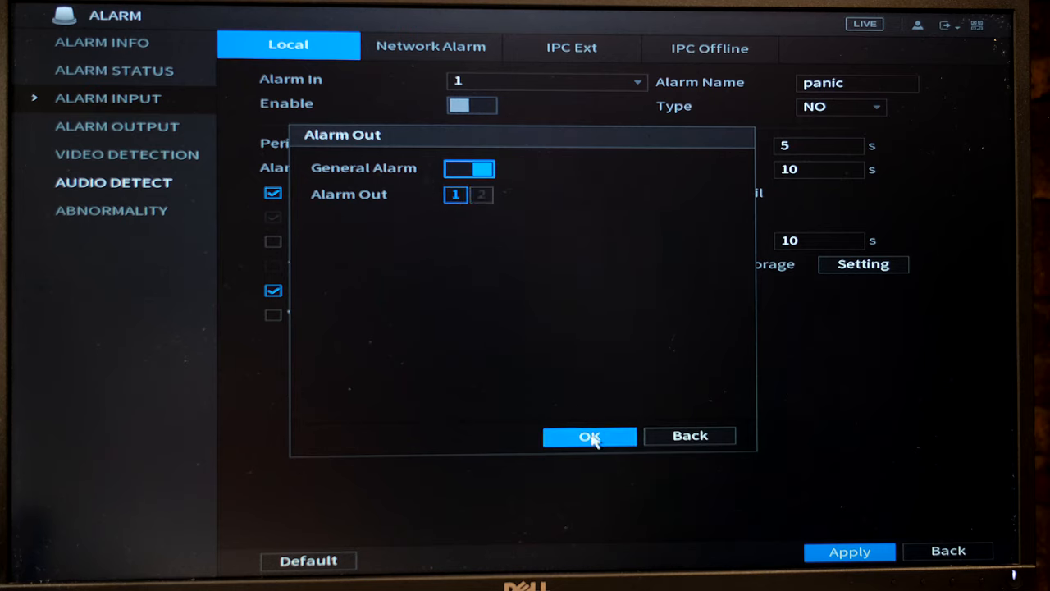
{"action": "left_click", "coordinate": [589, 436]}
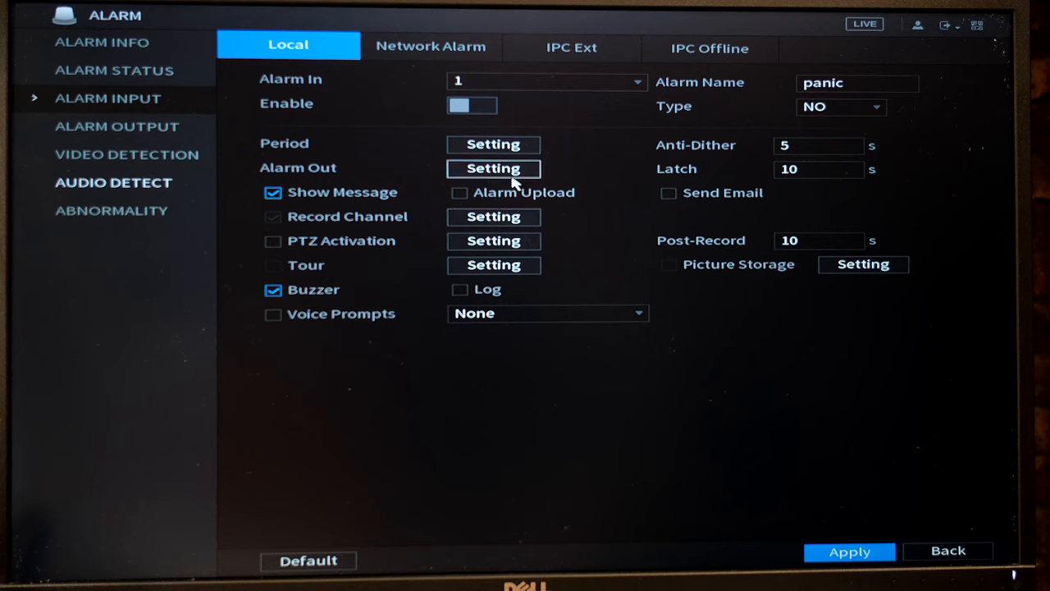
{"action": "mouse_move", "coordinate": [500, 173]}
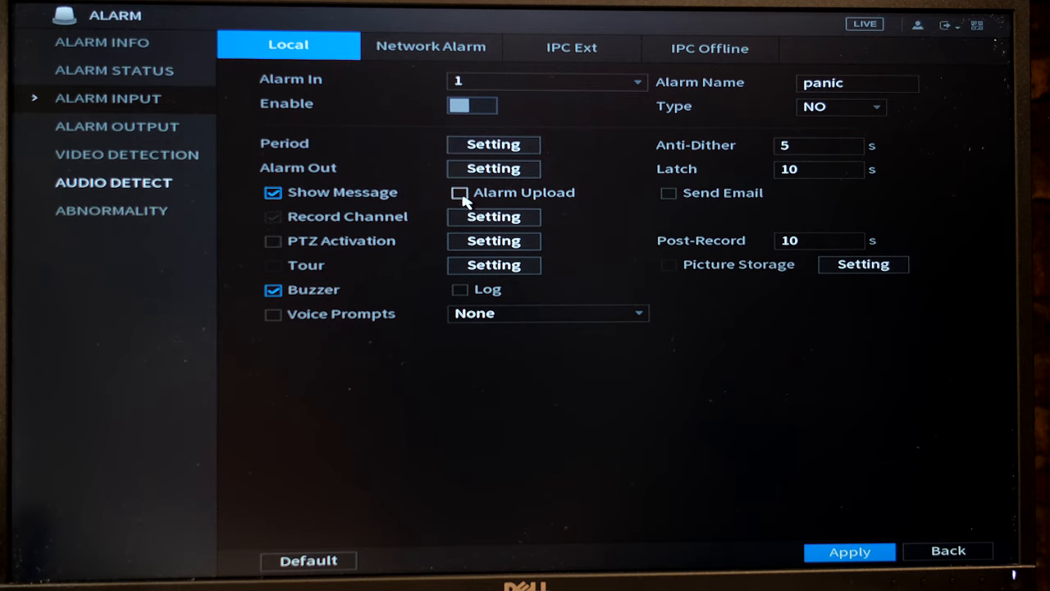
Enable alarm recording for input 1 with channel 1 as the record channel
{"action": "left_click", "coordinate": [274, 216]}
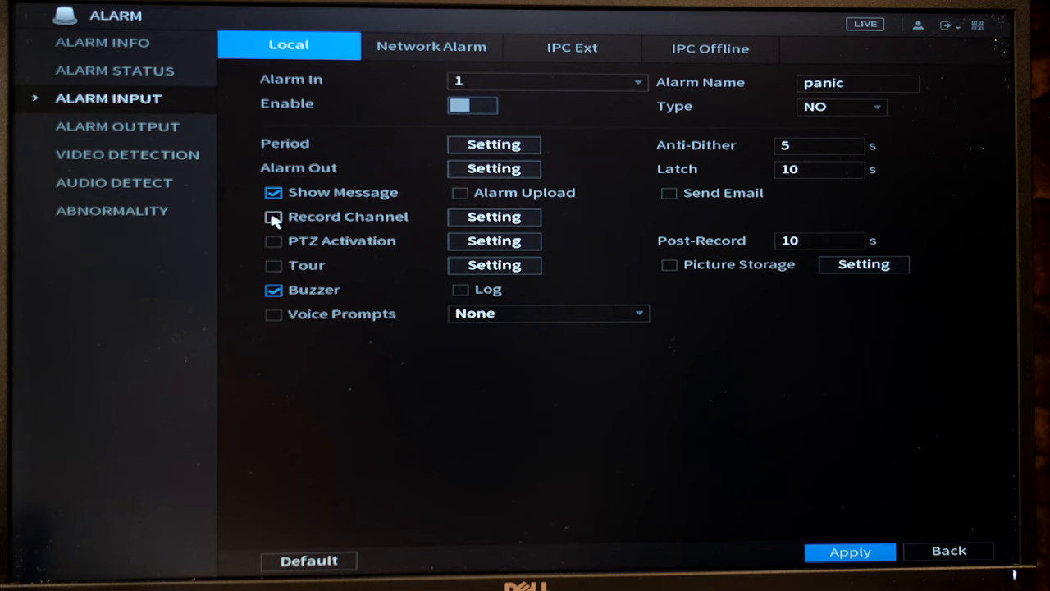
{"action": "left_click", "coordinate": [493, 216]}
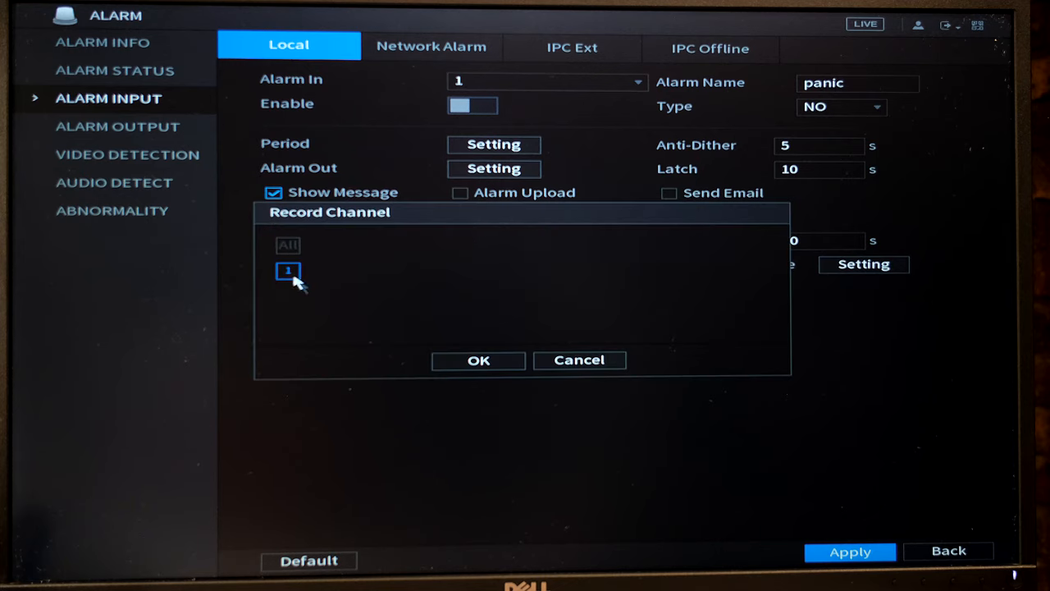
{"action": "mouse_move", "coordinate": [318, 275]}
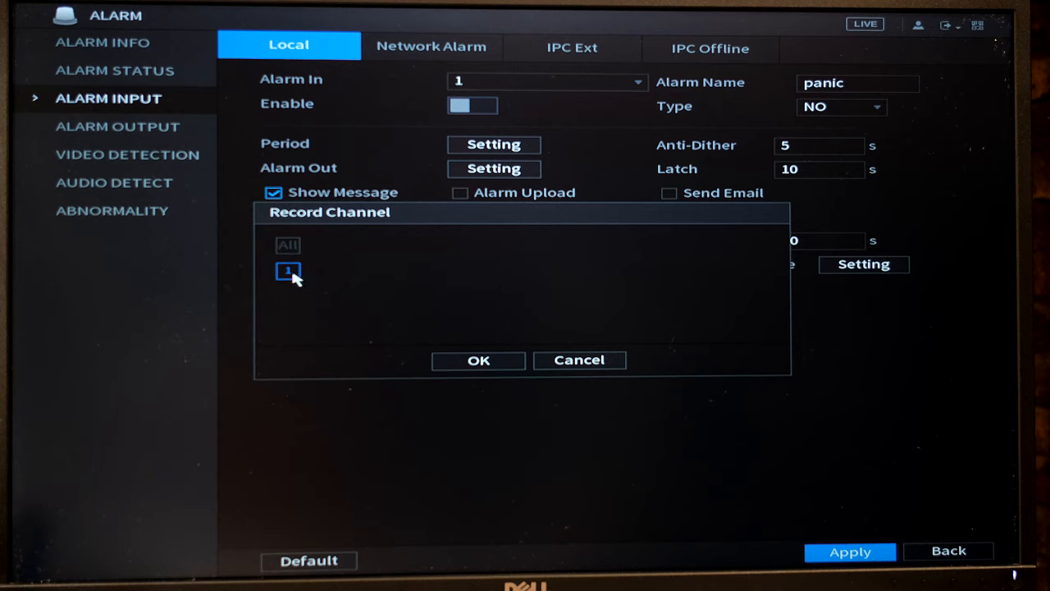
{"action": "mouse_move", "coordinate": [278, 276]}
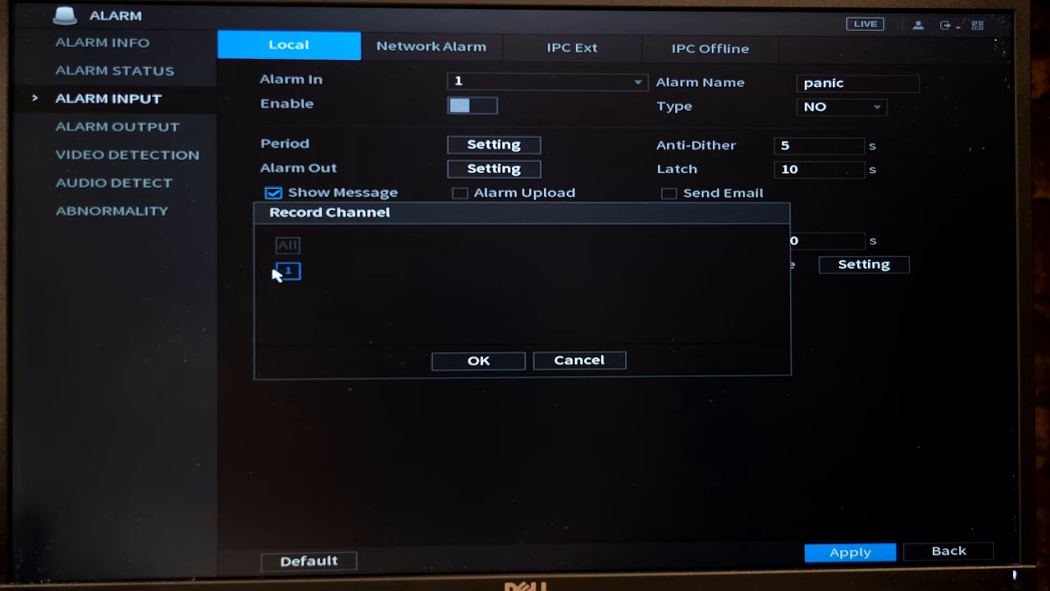
{"action": "left_click", "coordinate": [478, 360]}
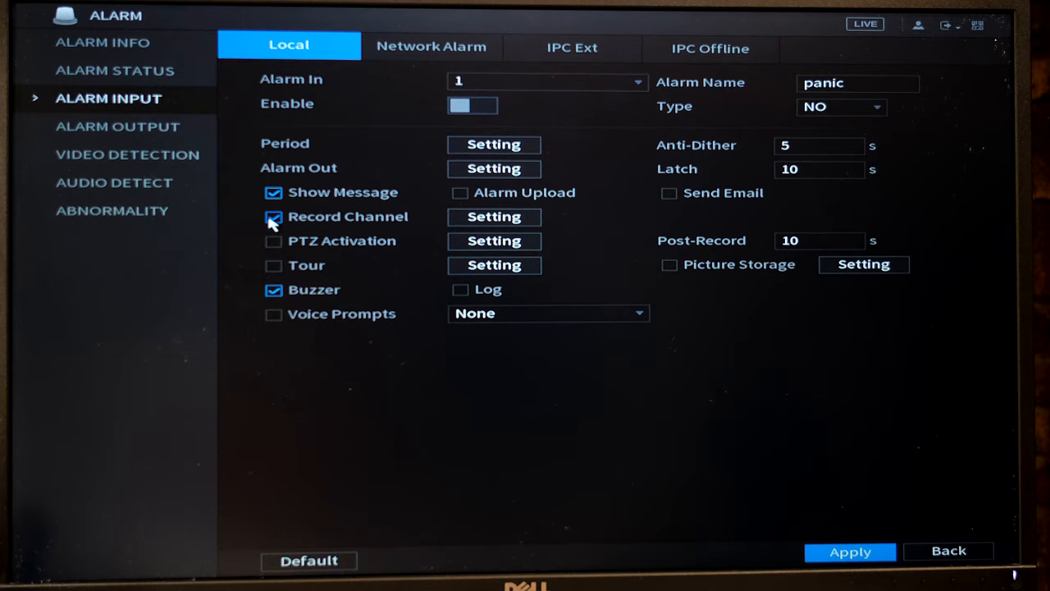
{"action": "left_click", "coordinate": [493, 216]}
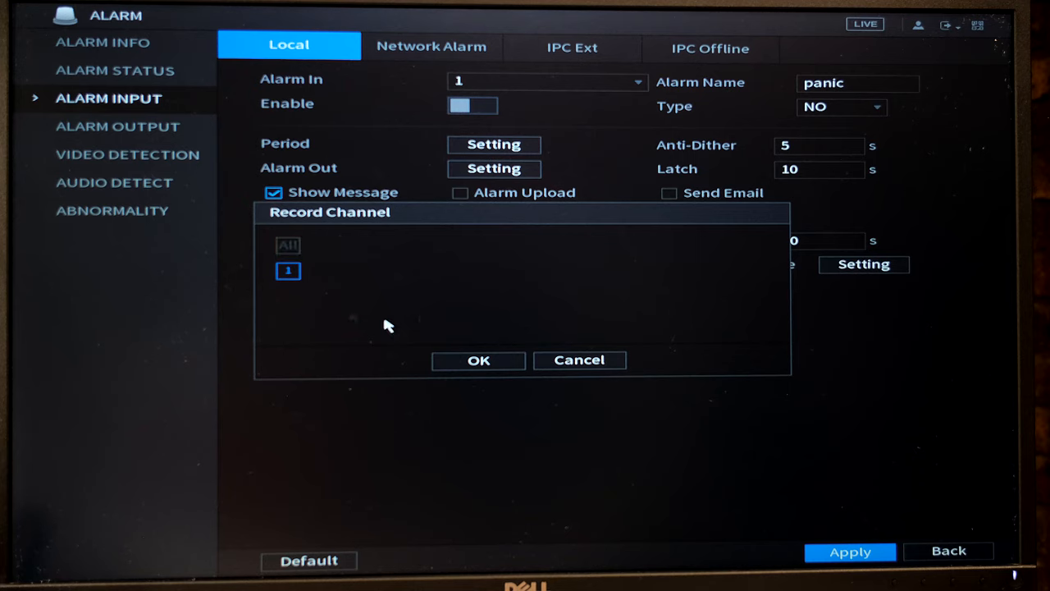
{"action": "left_click", "coordinate": [479, 360]}
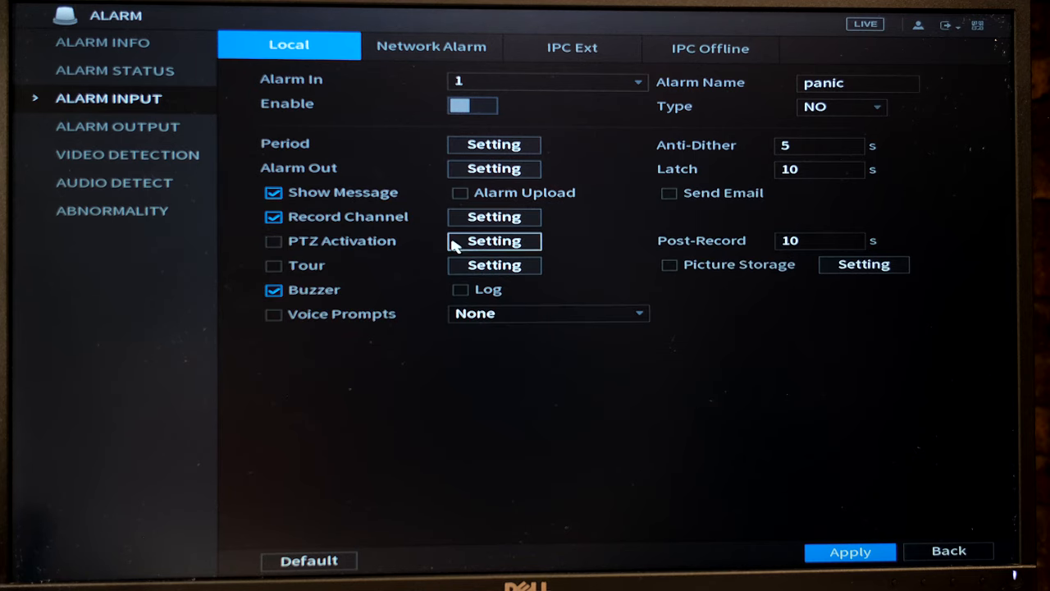
{"action": "left_click", "coordinate": [819, 241]}
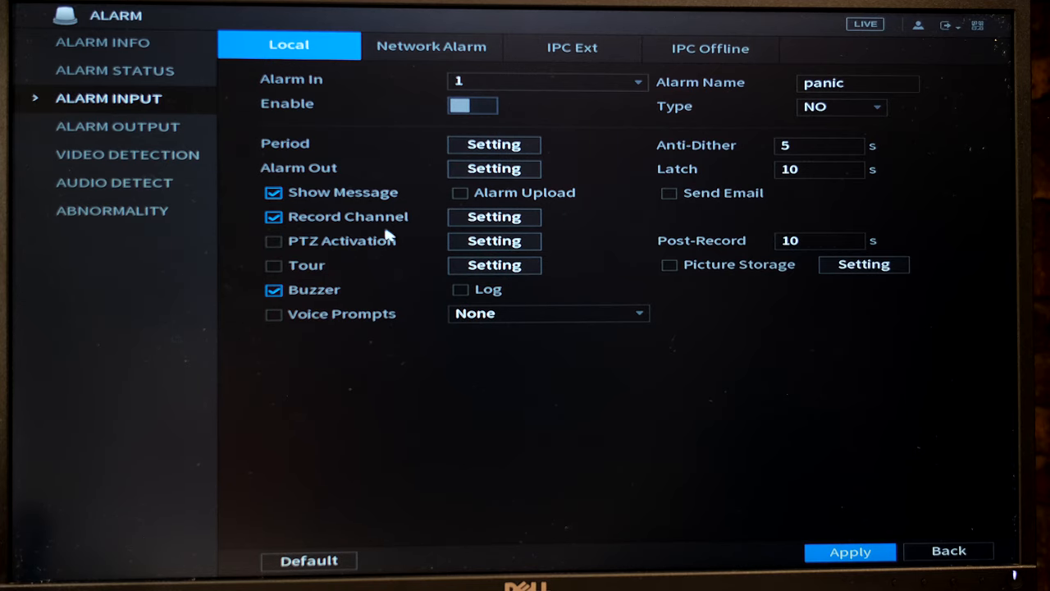
Keep buzzer on and email off, enable Picture Storage, and show its channel choices
{"action": "left_click", "coordinate": [273, 290]}
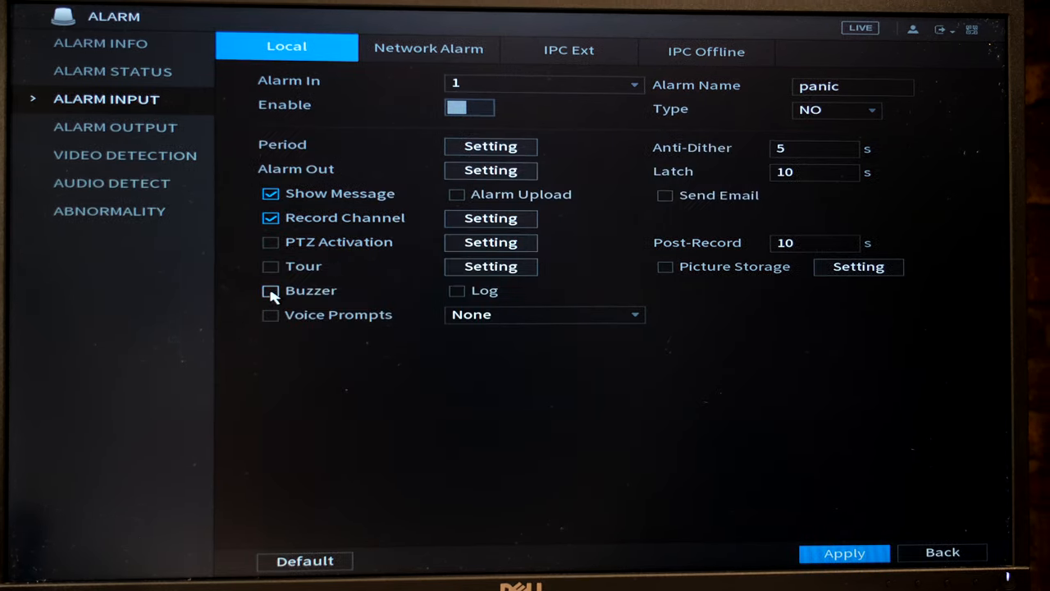
{"action": "left_click", "coordinate": [270, 290]}
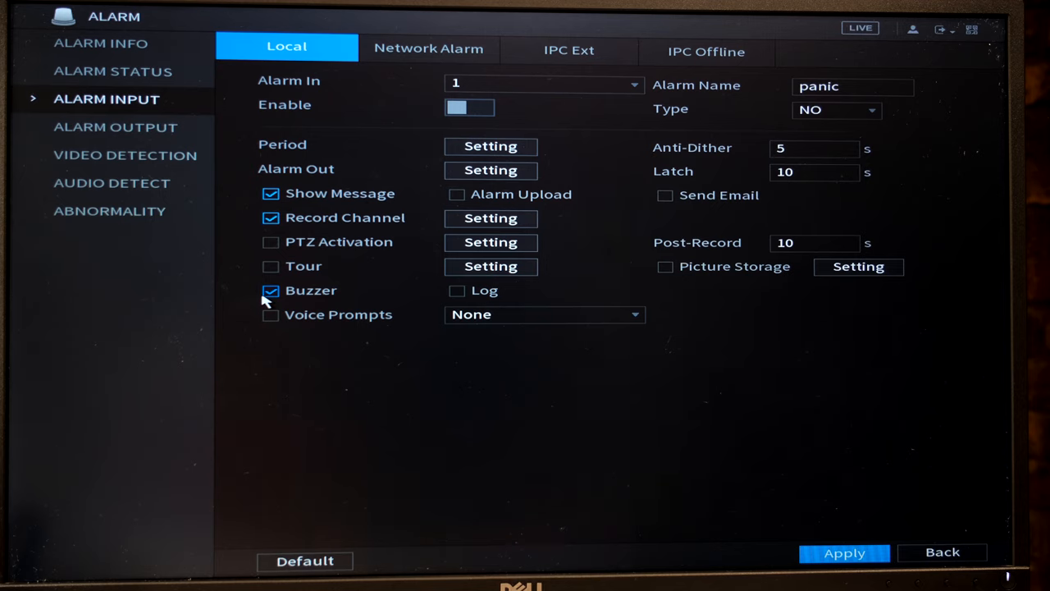
{"action": "left_click", "coordinate": [664, 195]}
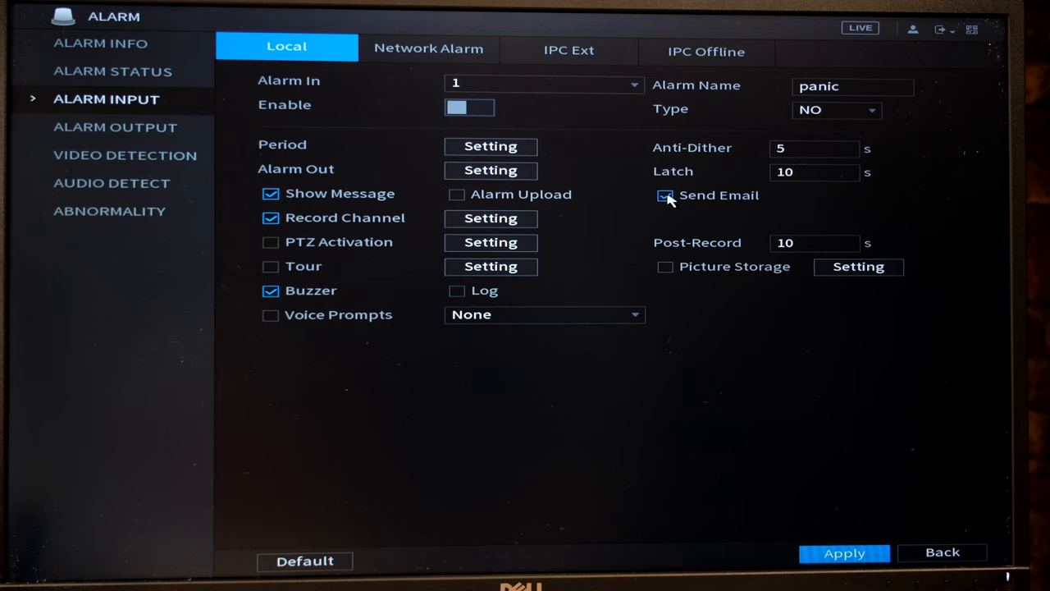
{"action": "left_click", "coordinate": [666, 196]}
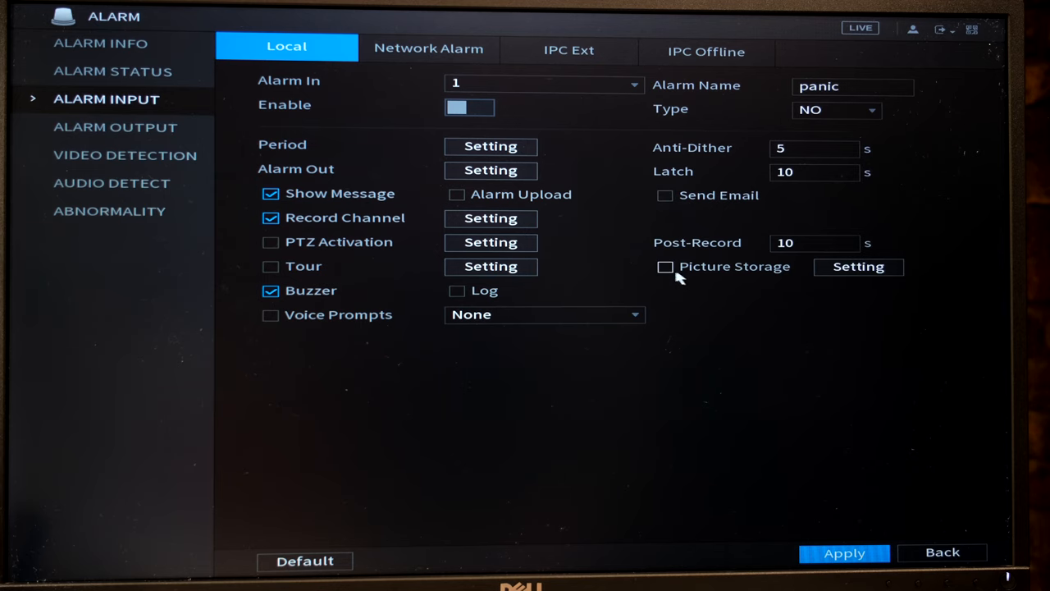
{"action": "left_click", "coordinate": [665, 266]}
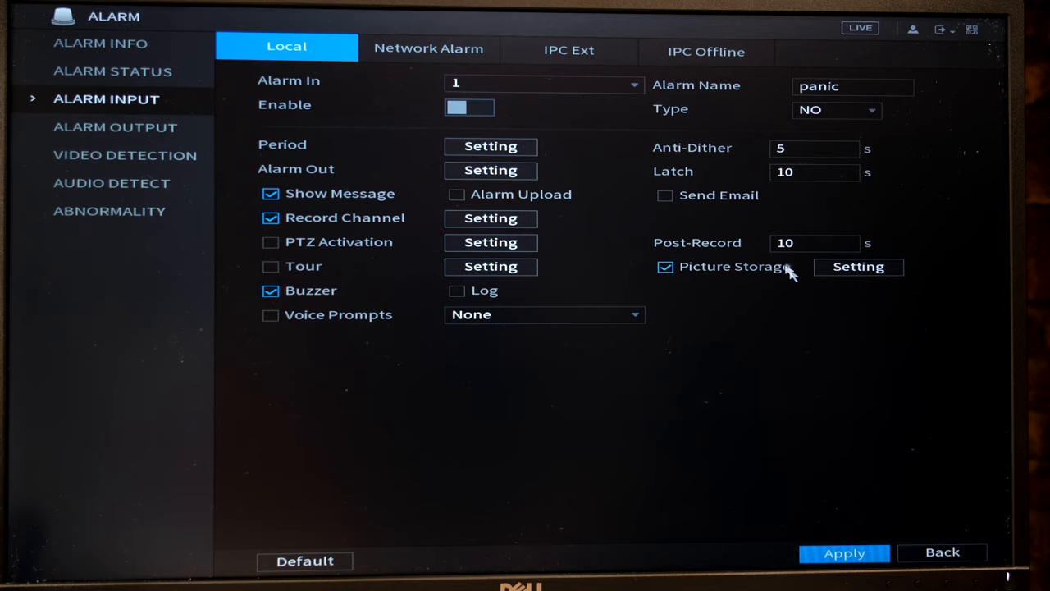
{"action": "left_click", "coordinate": [858, 266]}
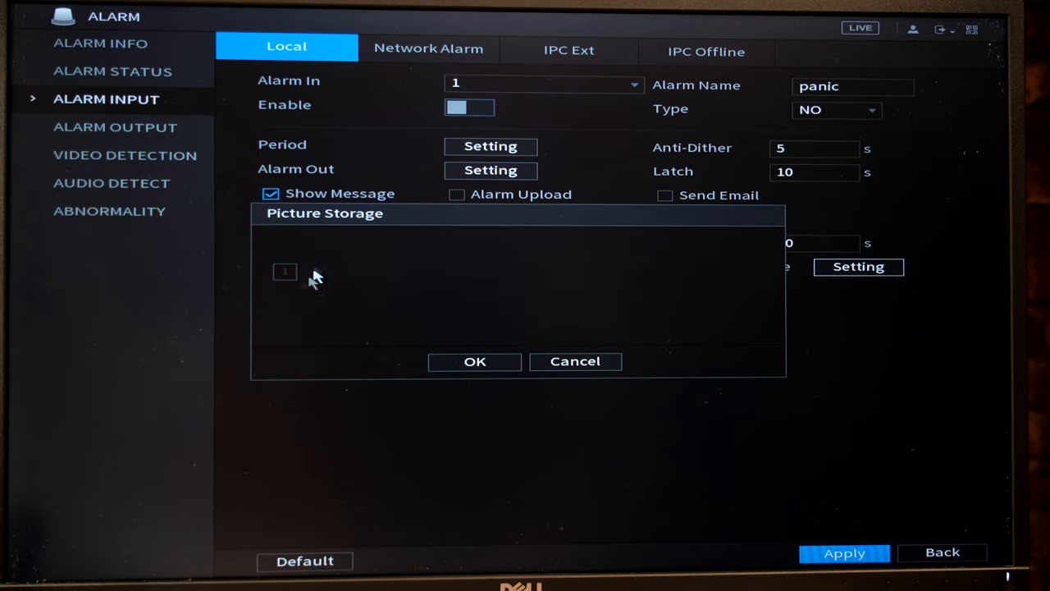
In Motion Detect, keep channel D1 and display its region grid
{"action": "left_click", "coordinate": [125, 155]}
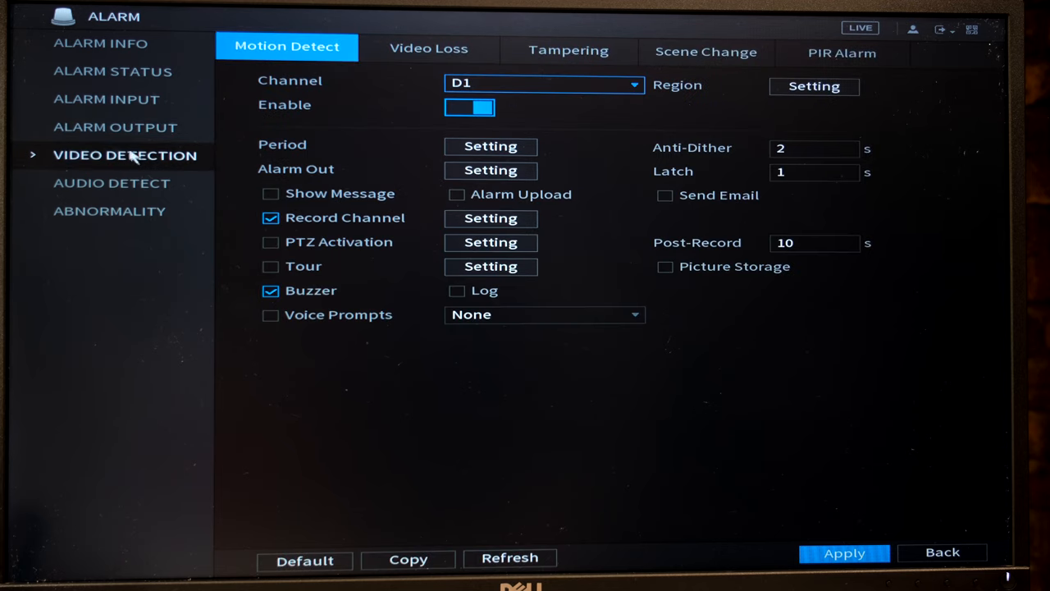
{"action": "mouse_move", "coordinate": [96, 161]}
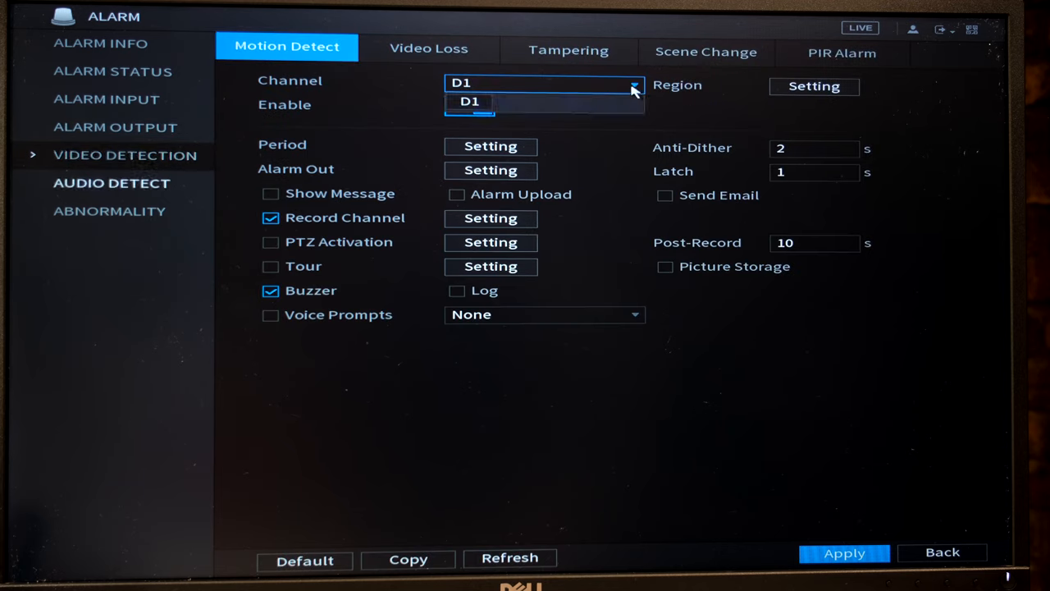
{"action": "mouse_move", "coordinate": [470, 102]}
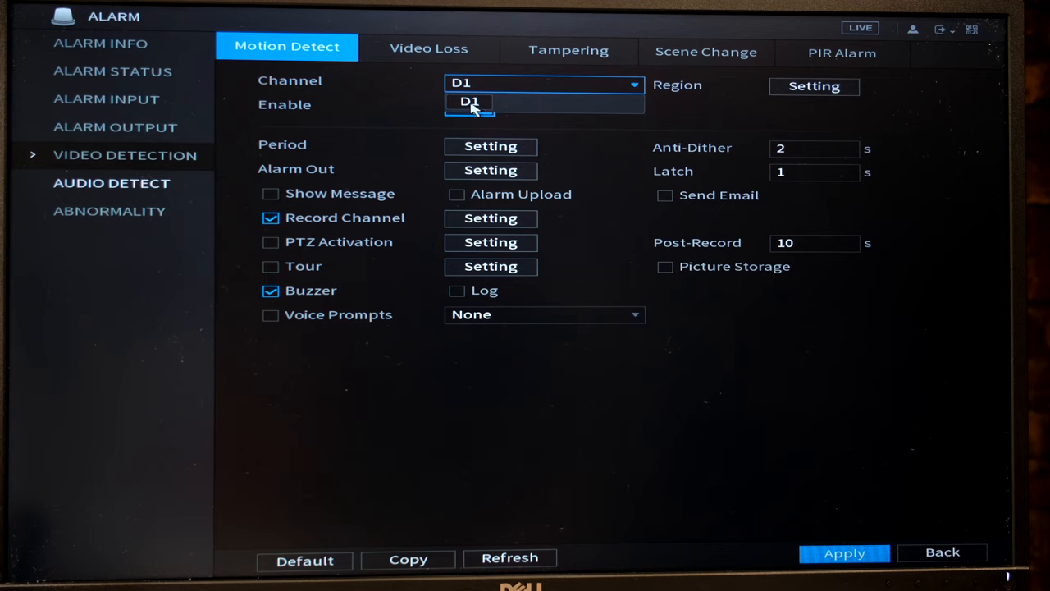
{"action": "left_click", "coordinate": [469, 101]}
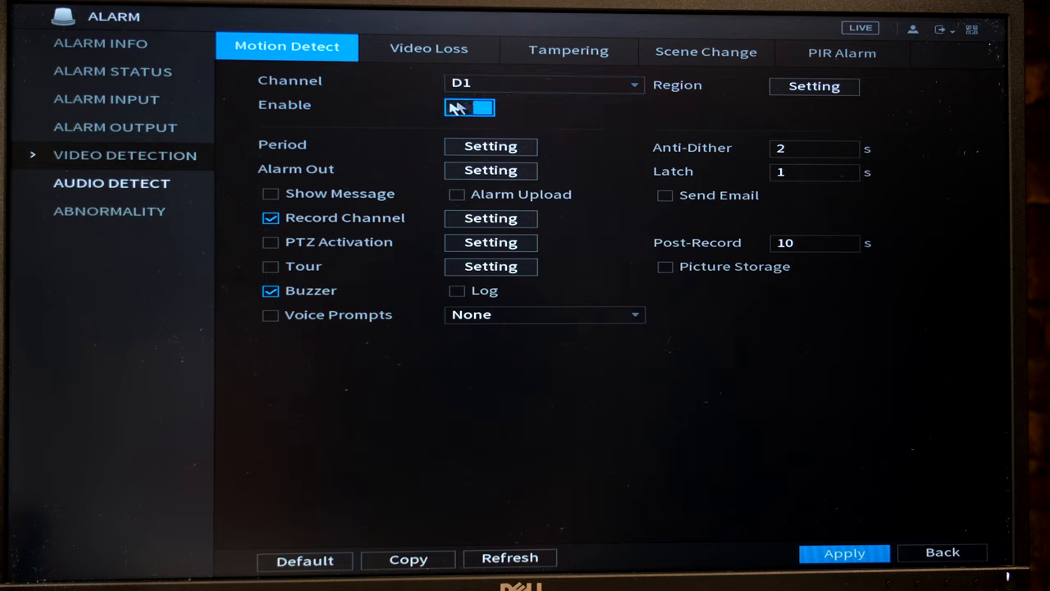
{"action": "left_click", "coordinate": [470, 108]}
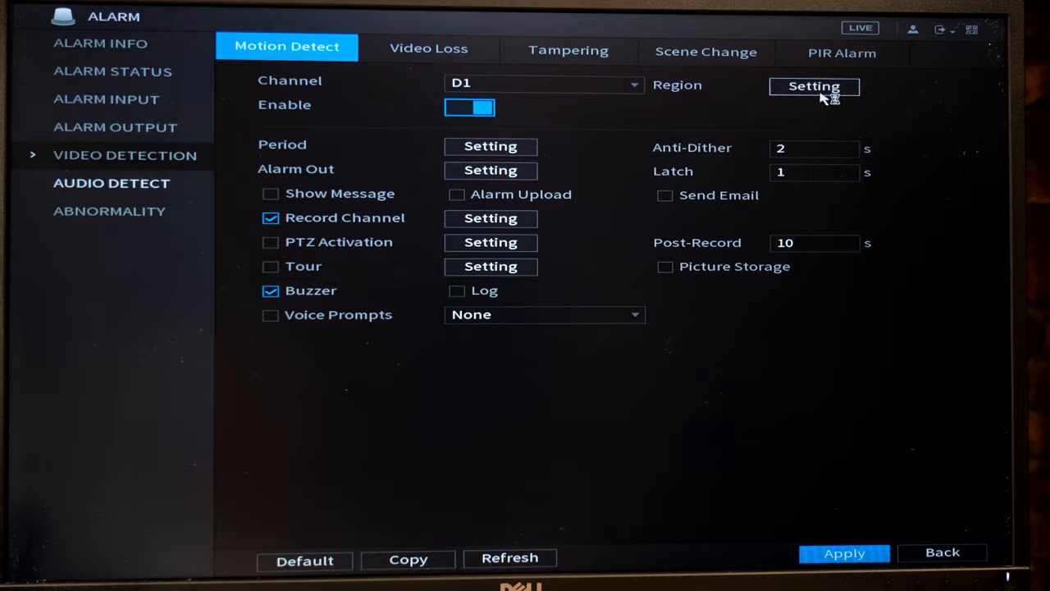
{"action": "left_click", "coordinate": [813, 86]}
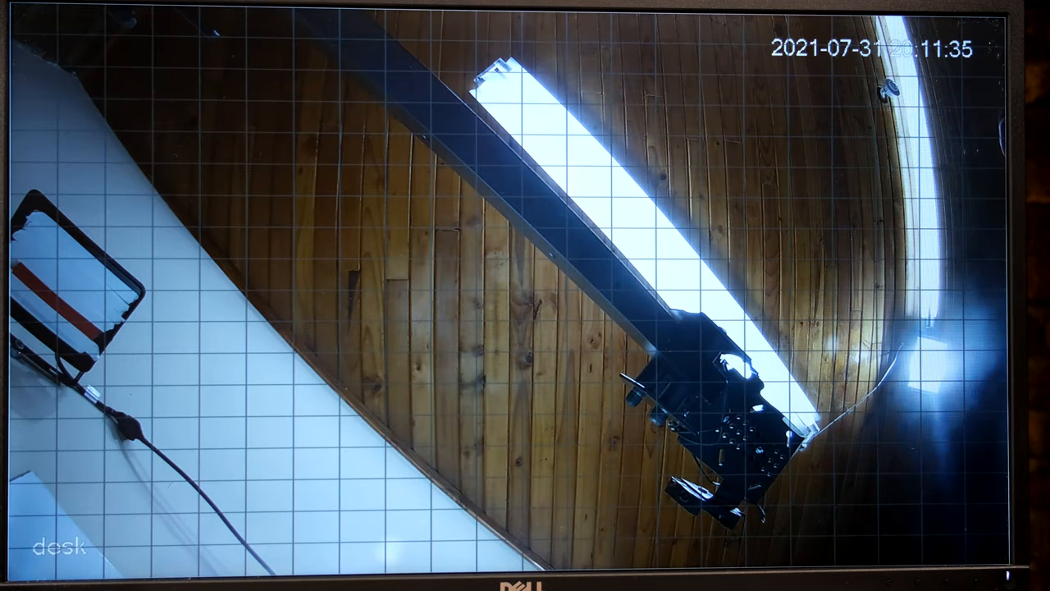